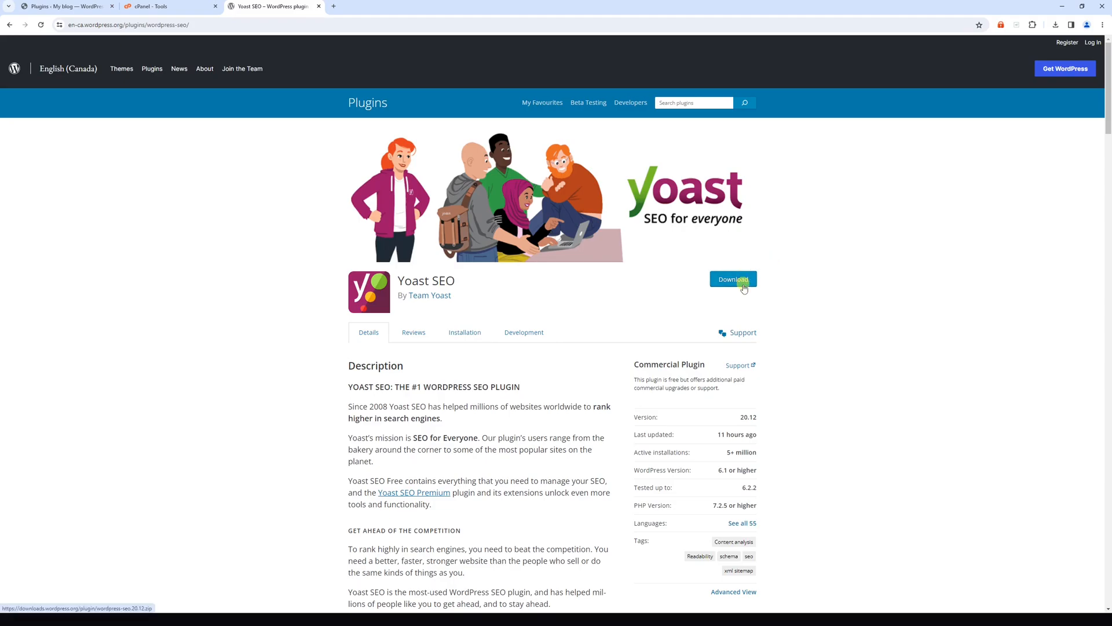
Download wordpress-seo.20.12.zip from the Yoast SEO plugin page on WordPress.org.
{"action": "left_click", "coordinate": [733, 279]}
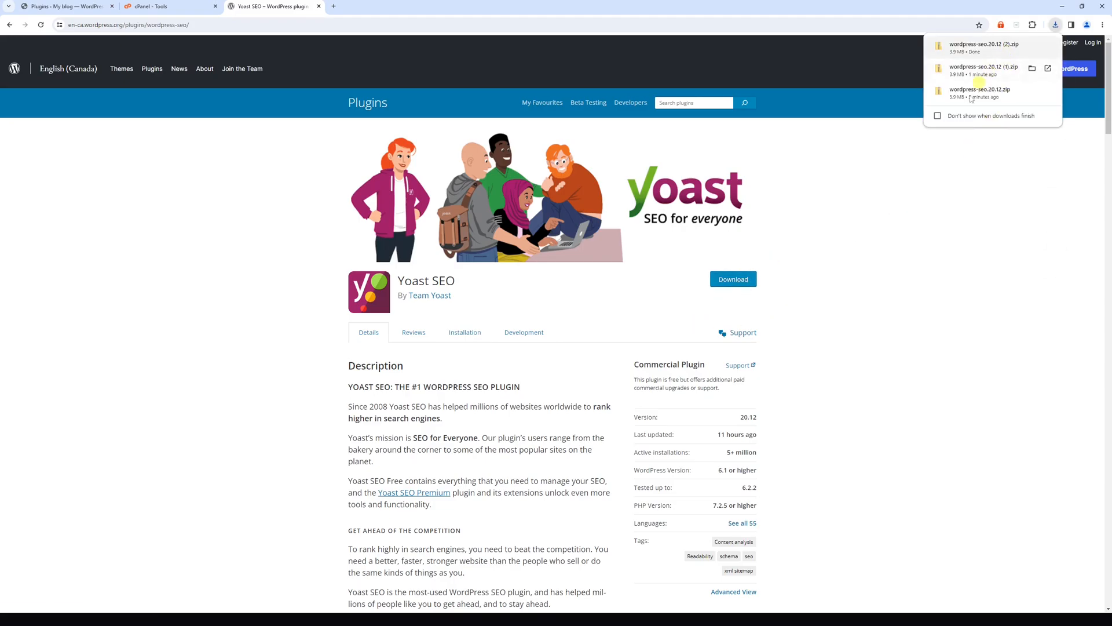
{"action": "left_click", "coordinate": [149, 6]}
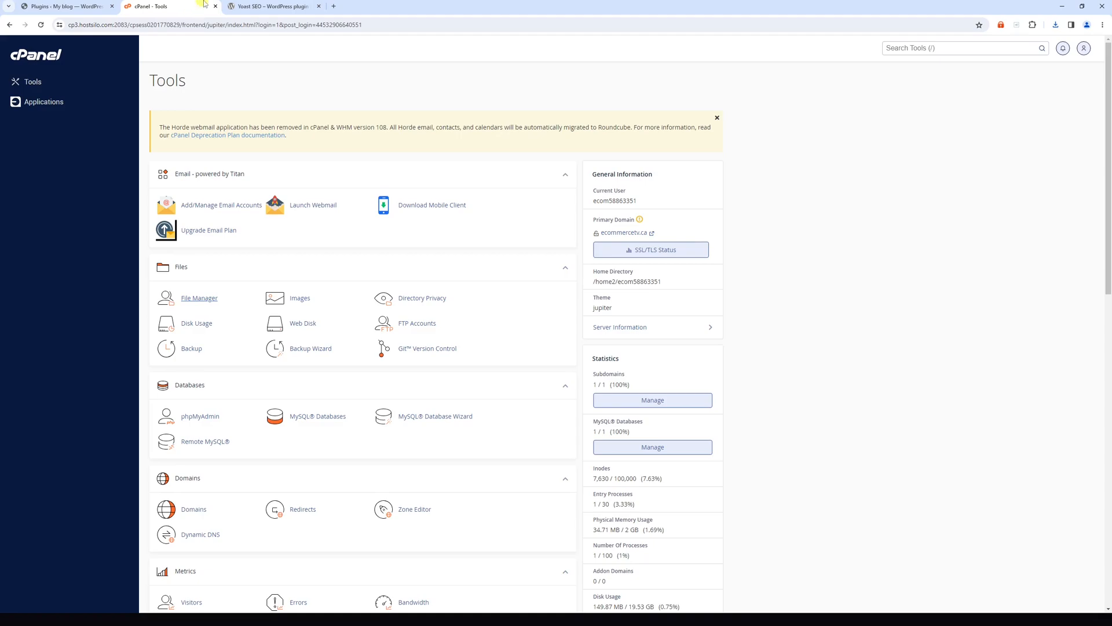
{"action": "mouse_move", "coordinate": [212, 285]}
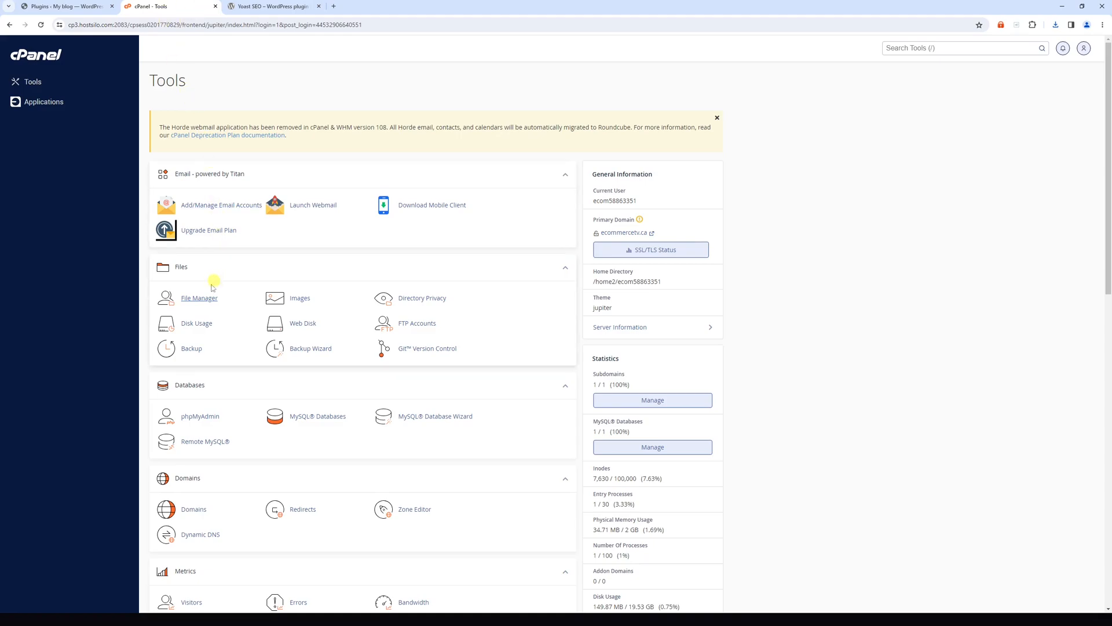
{"action": "mouse_move", "coordinate": [259, 300]}
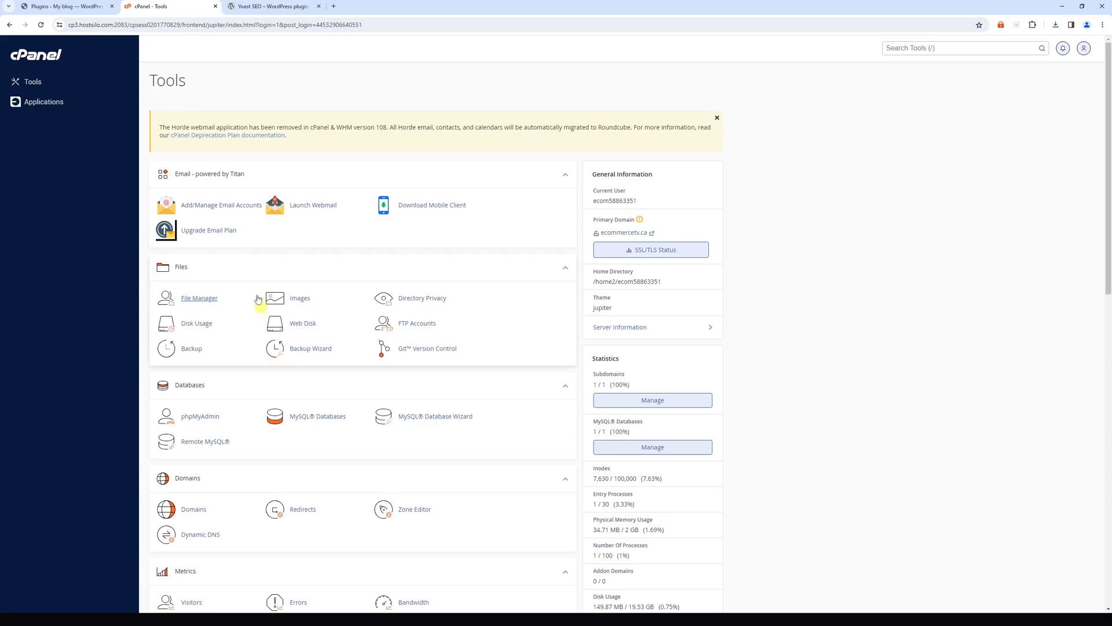
Launch File Manager from the Files section of the cPanel Tools page.
{"action": "left_click", "coordinate": [200, 298]}
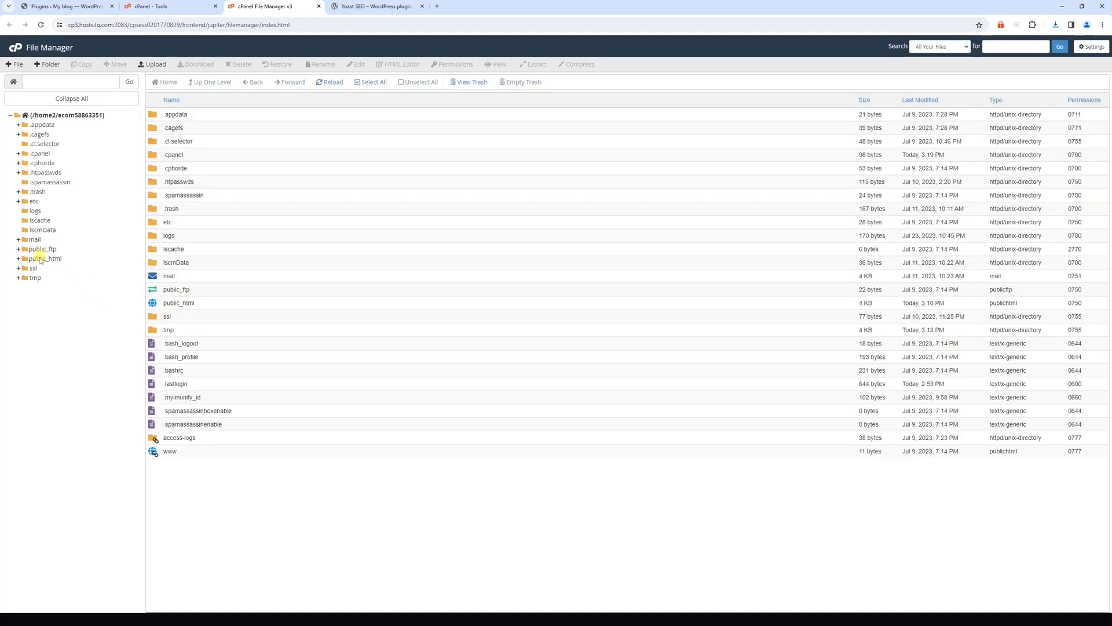
Navigate into public_html/wp-content/plugins and bring up the Upload page.
{"action": "double_click", "coordinate": [179, 303]}
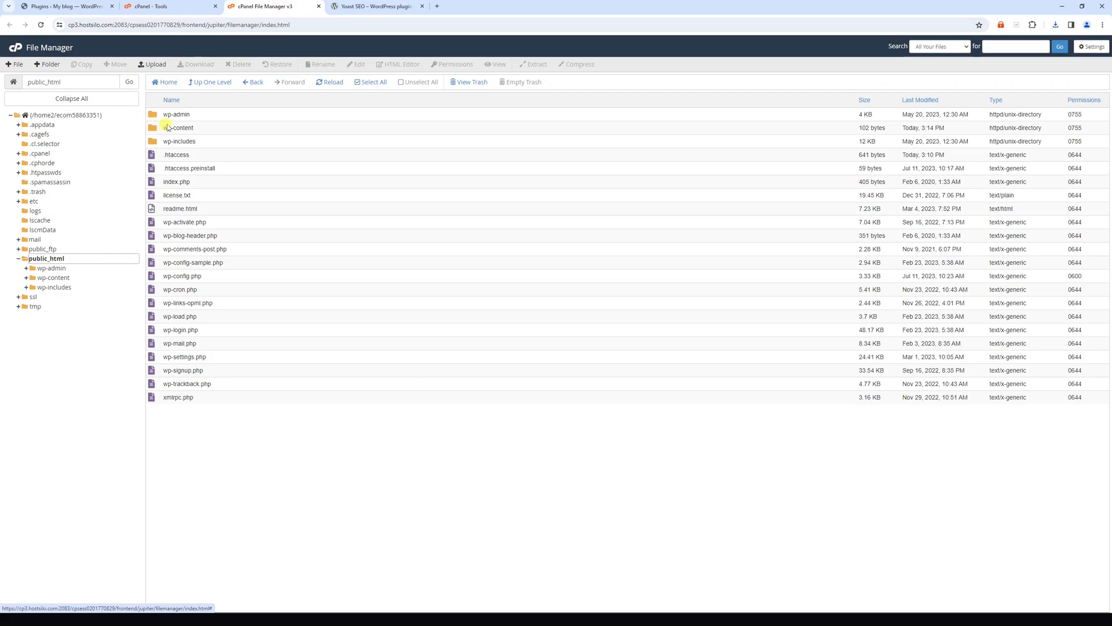
{"action": "mouse_move", "coordinate": [201, 131]}
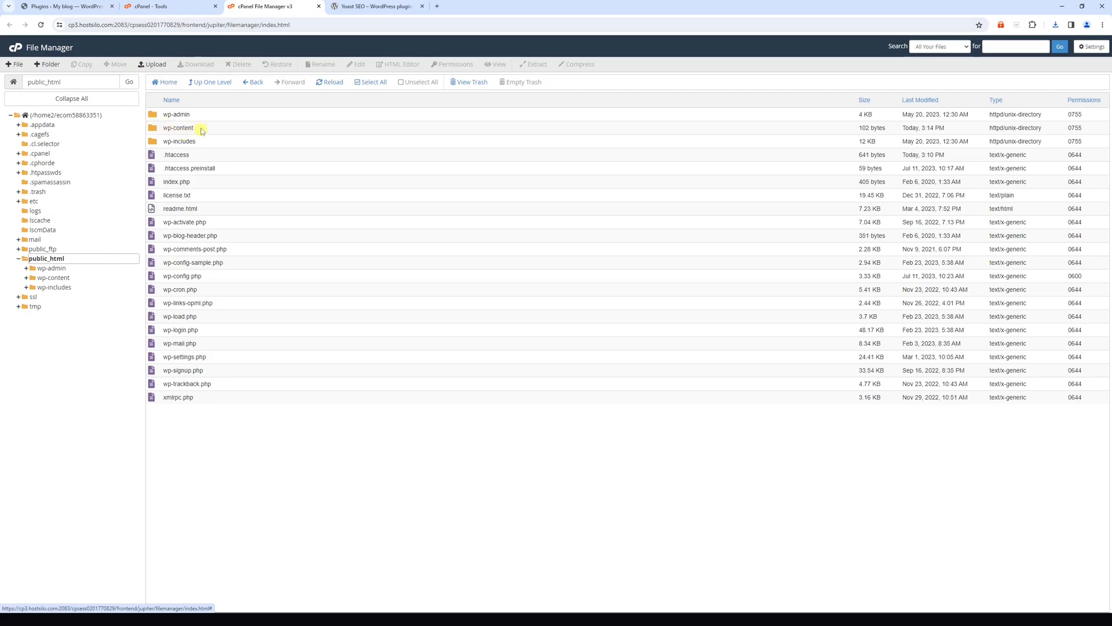
{"action": "double_click", "coordinate": [178, 128]}
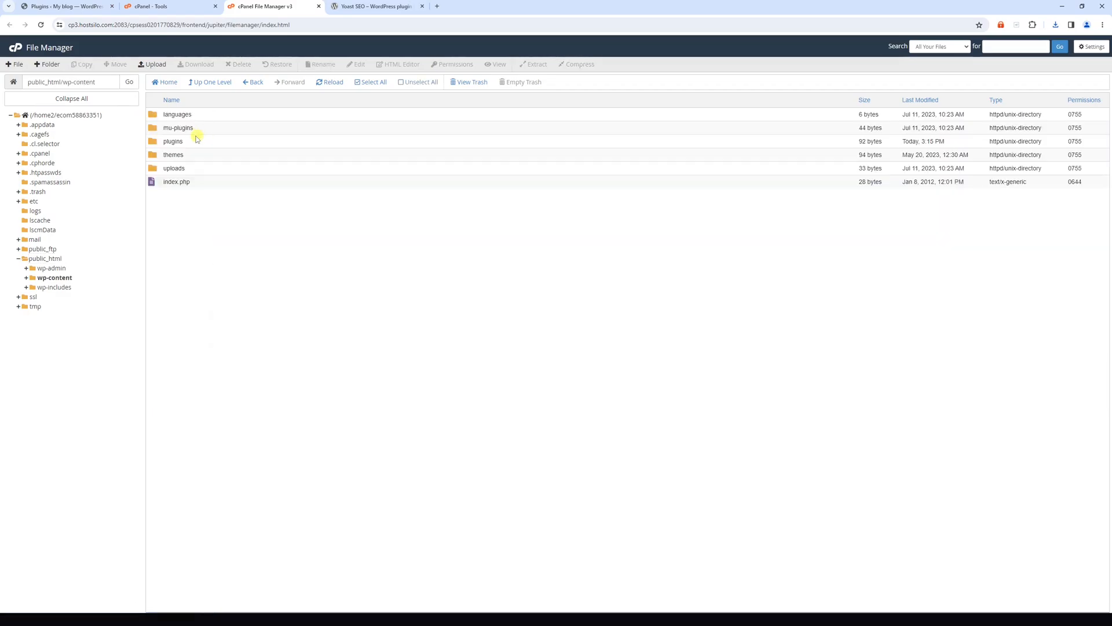
{"action": "left_click", "coordinate": [172, 141]}
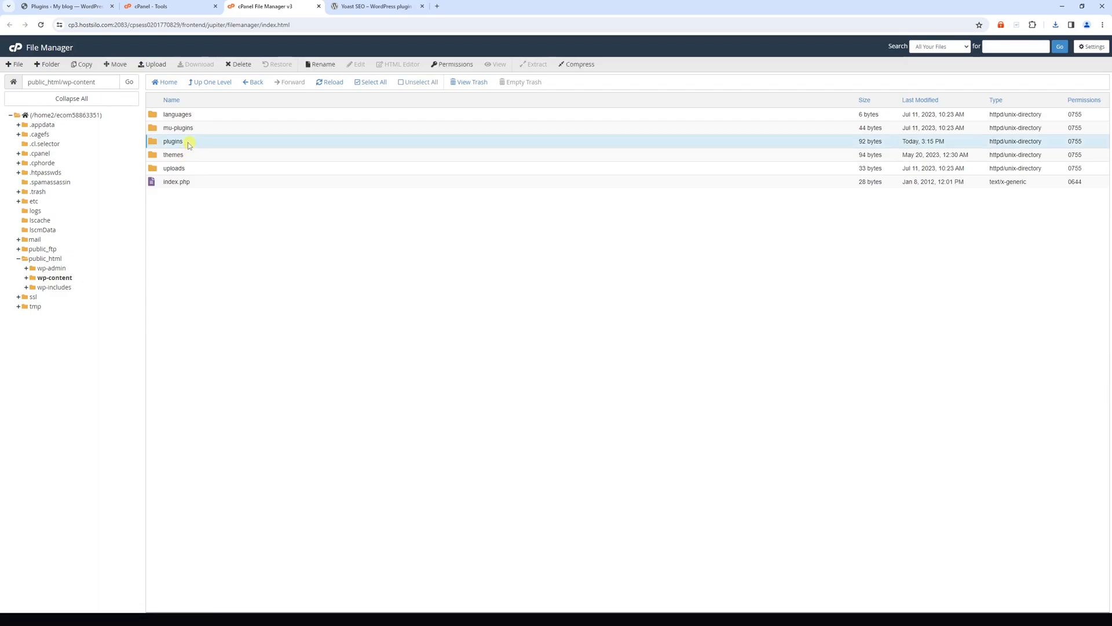
{"action": "double_click", "coordinate": [173, 142]}
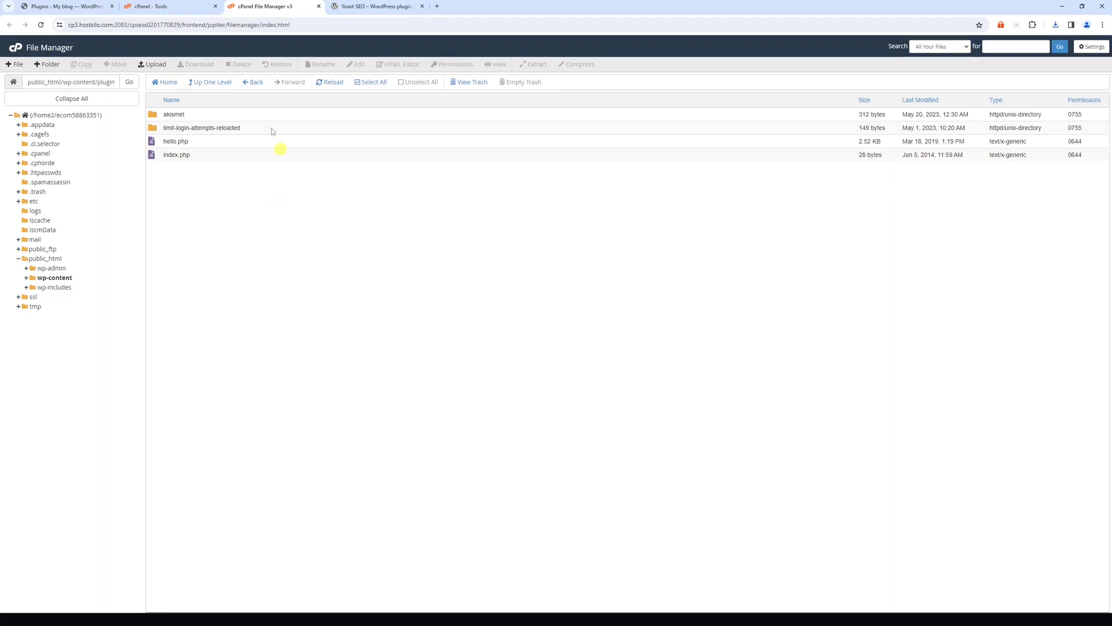
{"action": "mouse_move", "coordinate": [201, 114]}
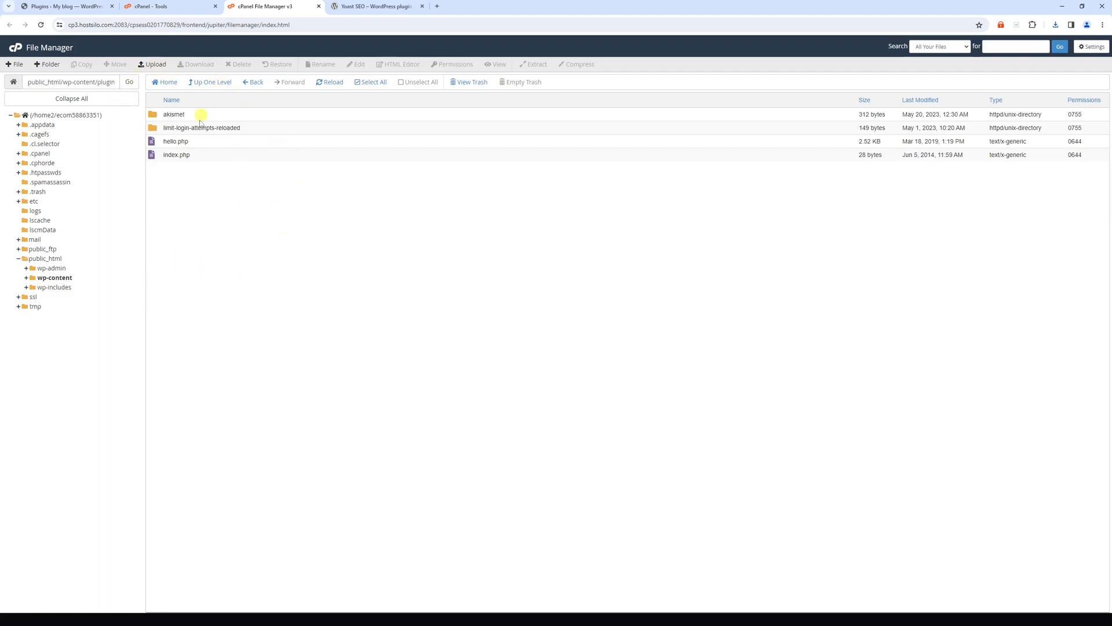
{"action": "left_click", "coordinate": [152, 63]}
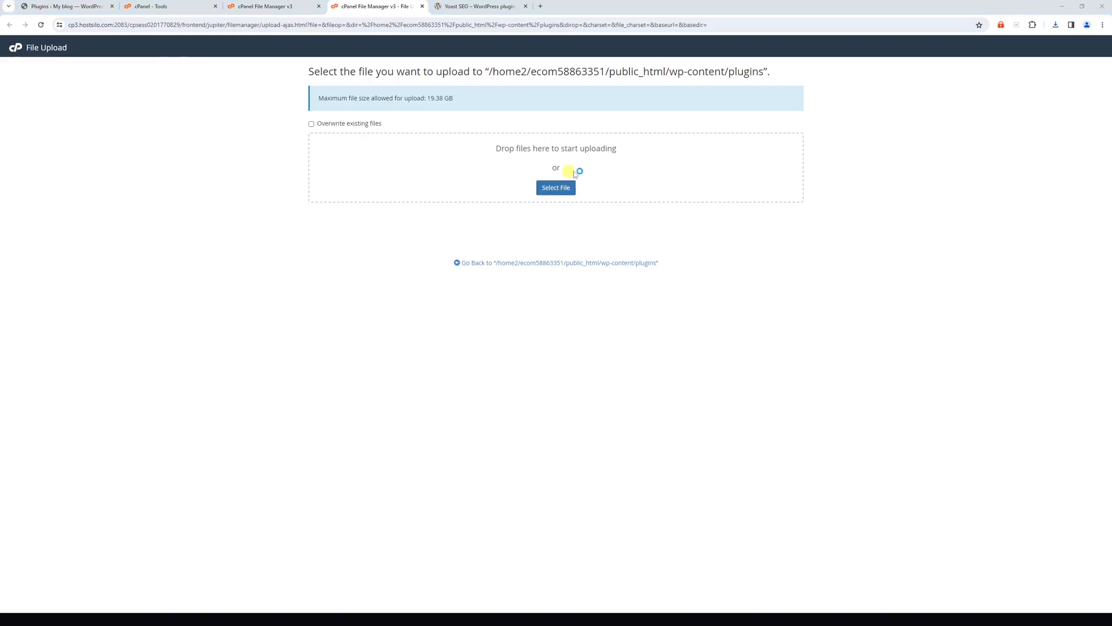
Upload wordpress-seo.20.12.zip to 100% and go back to the plugins listing.
{"action": "left_click", "coordinate": [556, 187]}
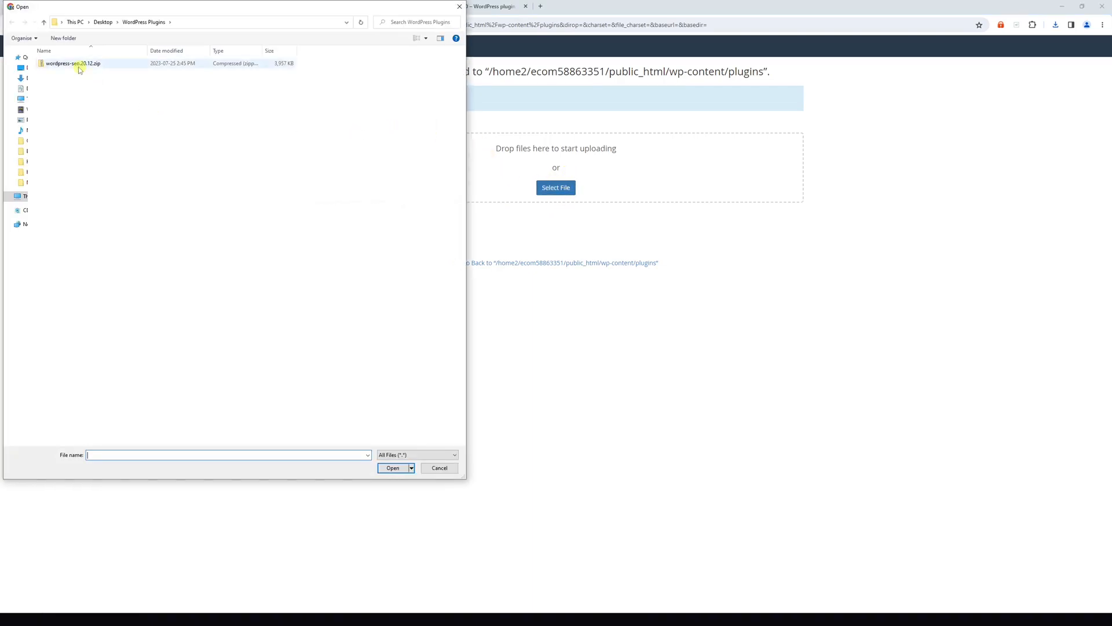
{"action": "left_click", "coordinate": [393, 467]}
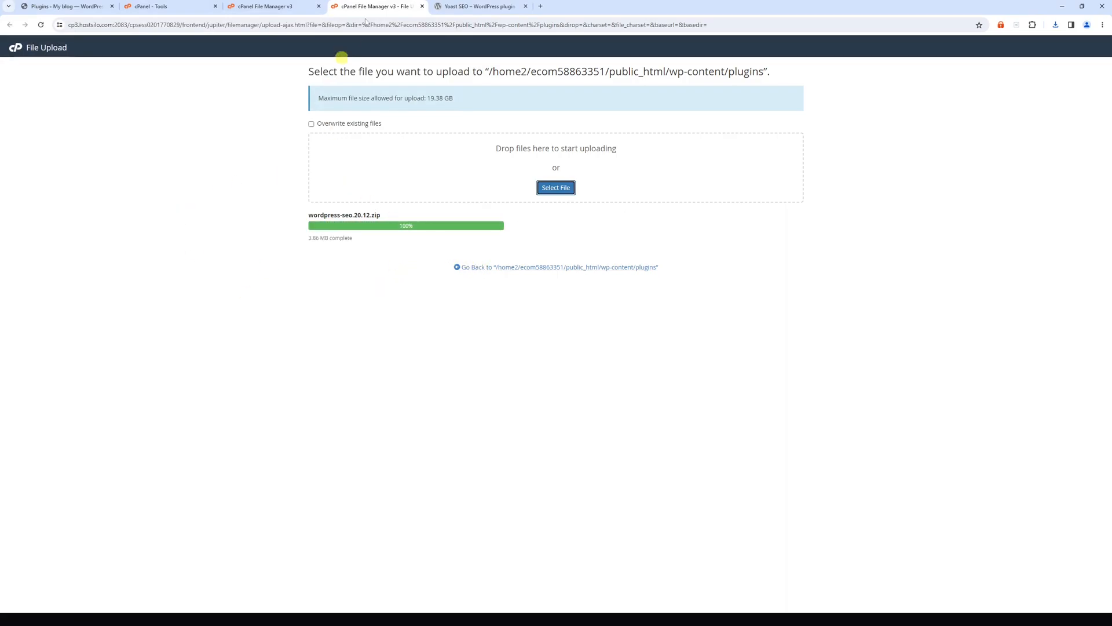
{"action": "left_click", "coordinate": [266, 7]}
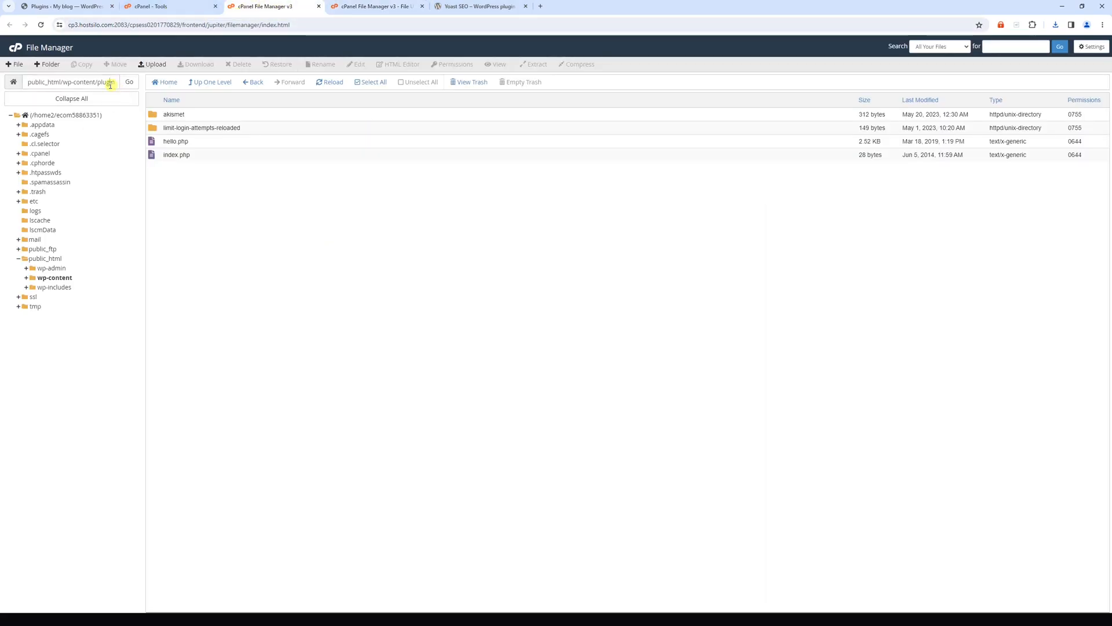
Extract wordpress-seo.20.12.zip in plugins and reload to show the new wordpress-seo folder.
{"action": "left_click", "coordinate": [129, 82]}
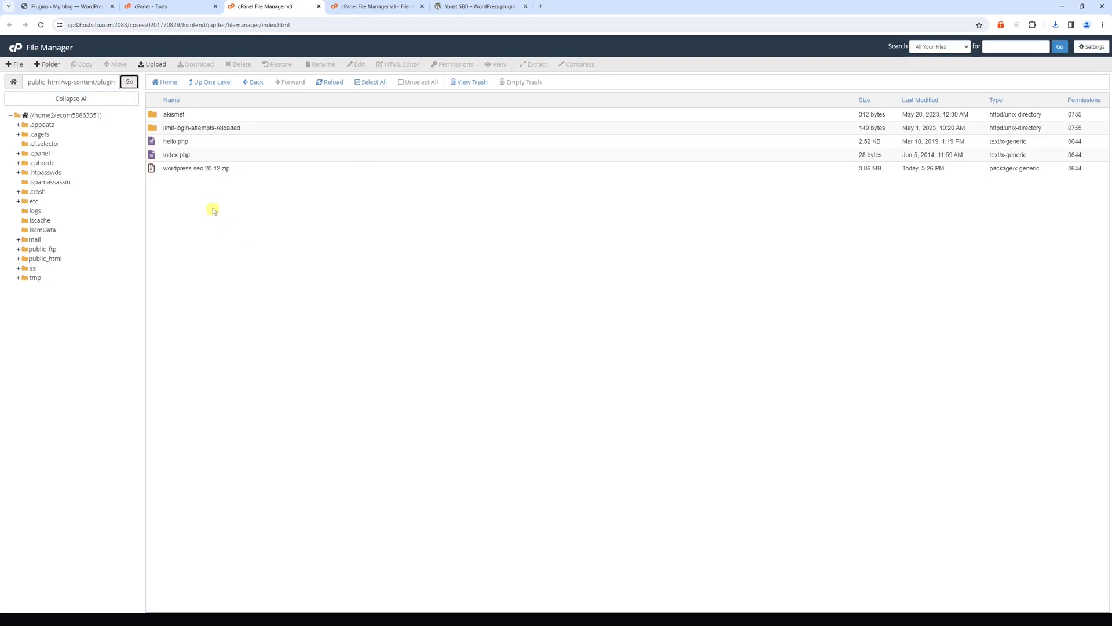
{"action": "left_click", "coordinate": [197, 168]}
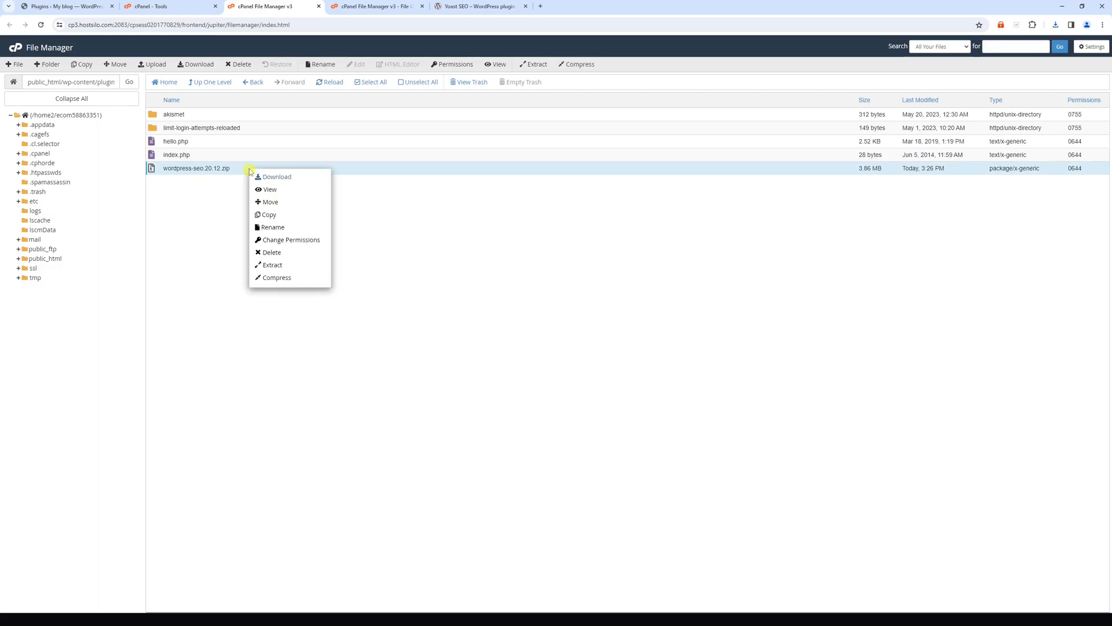
{"action": "mouse_move", "coordinate": [272, 253]}
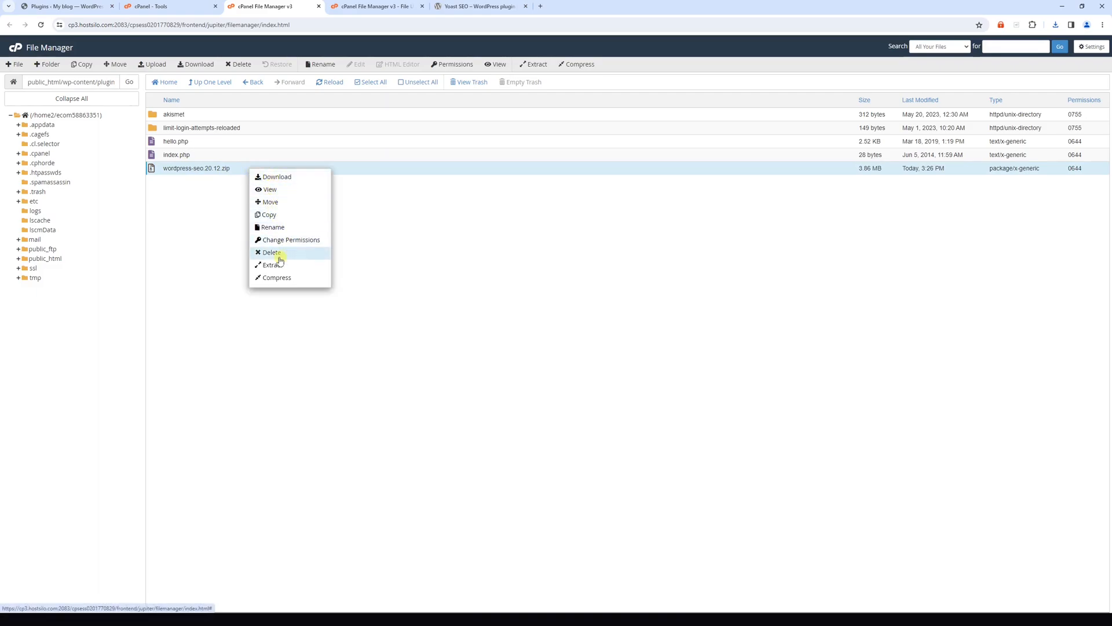
{"action": "left_click", "coordinate": [272, 264]}
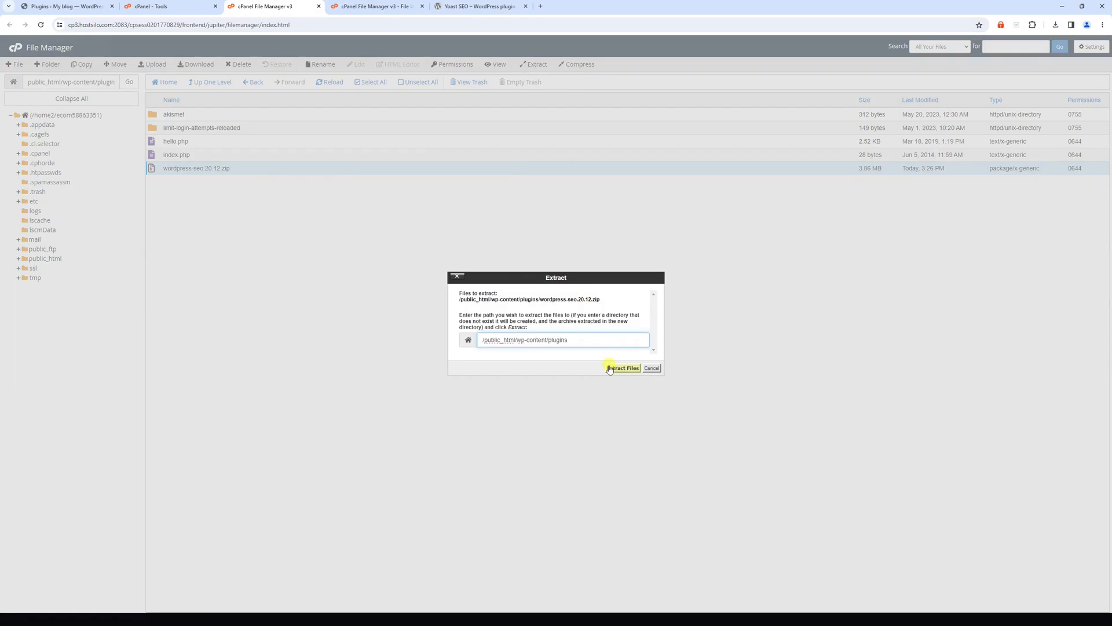
{"action": "left_click", "coordinate": [622, 367]}
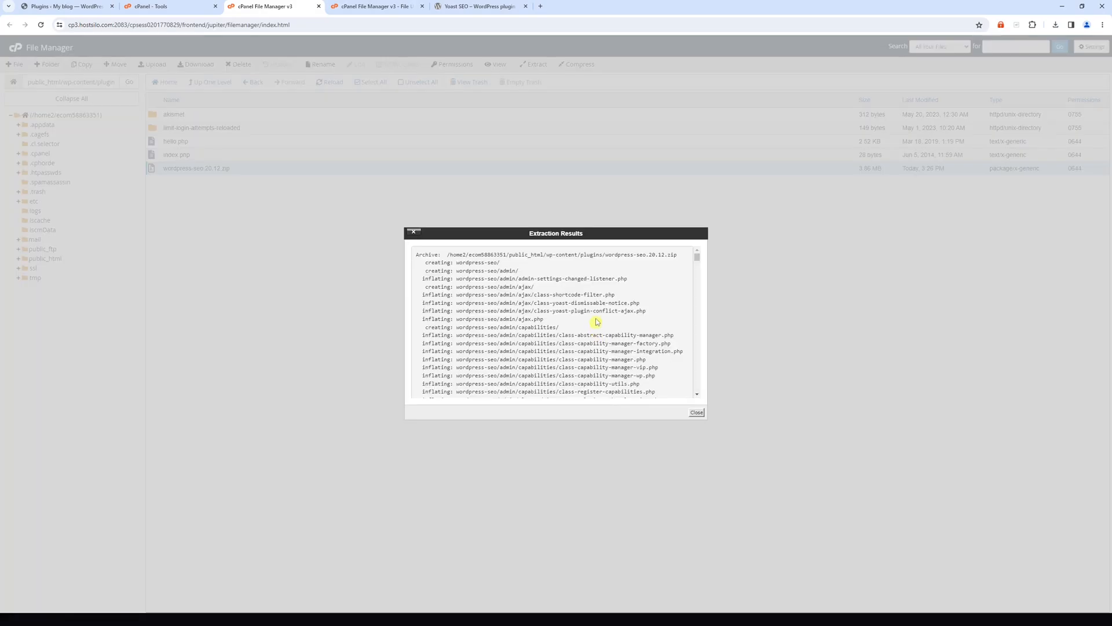
{"action": "left_click", "coordinate": [696, 412]}
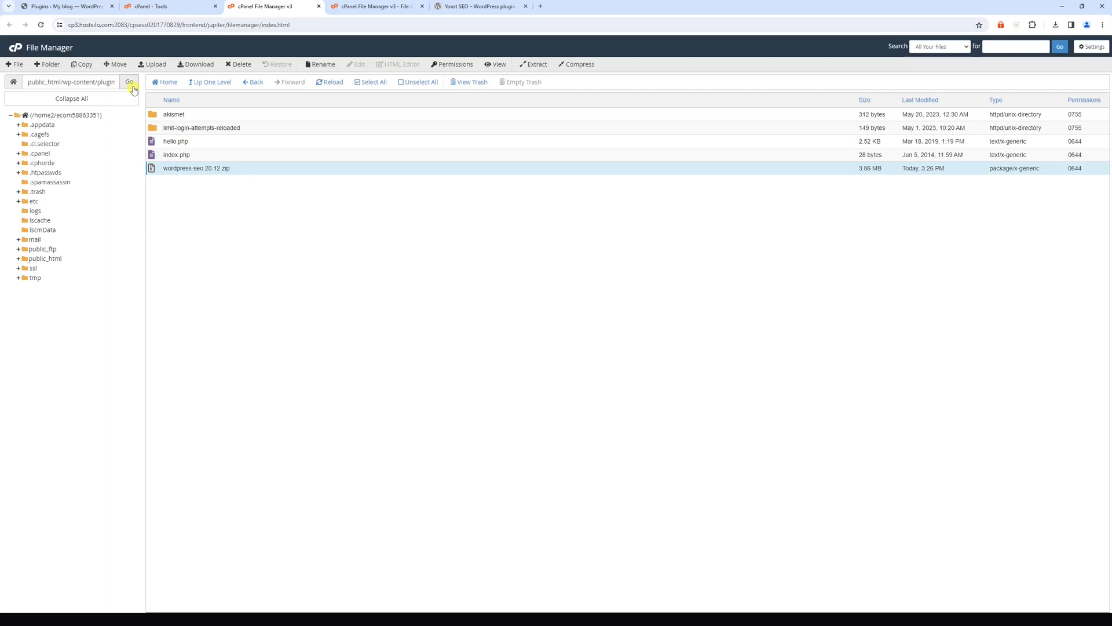
{"action": "left_click", "coordinate": [533, 64]}
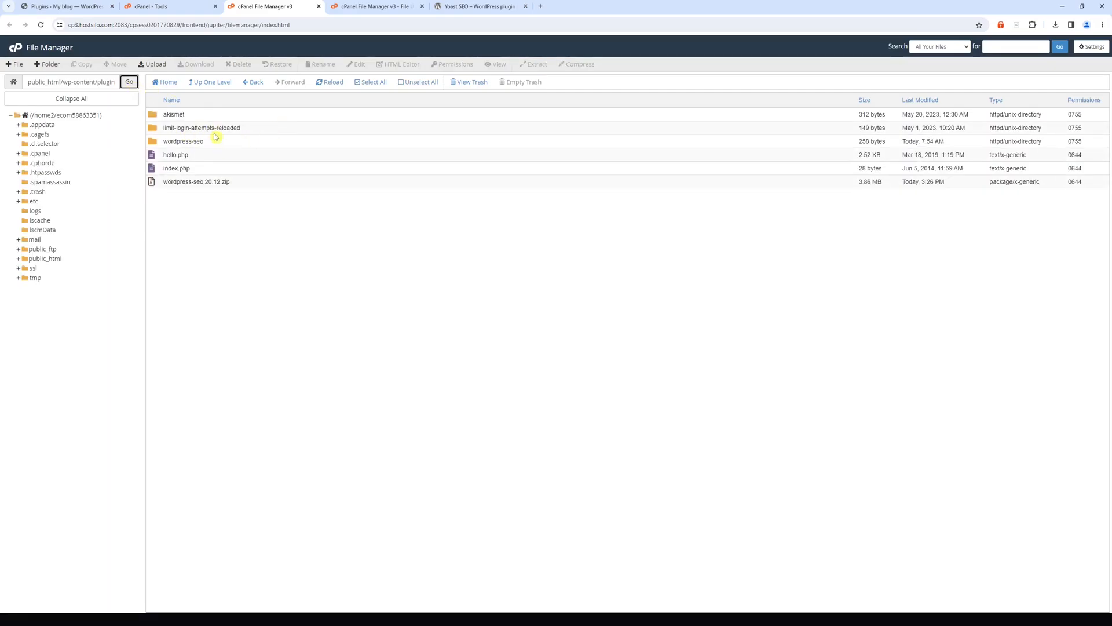
{"action": "left_click", "coordinate": [183, 140]}
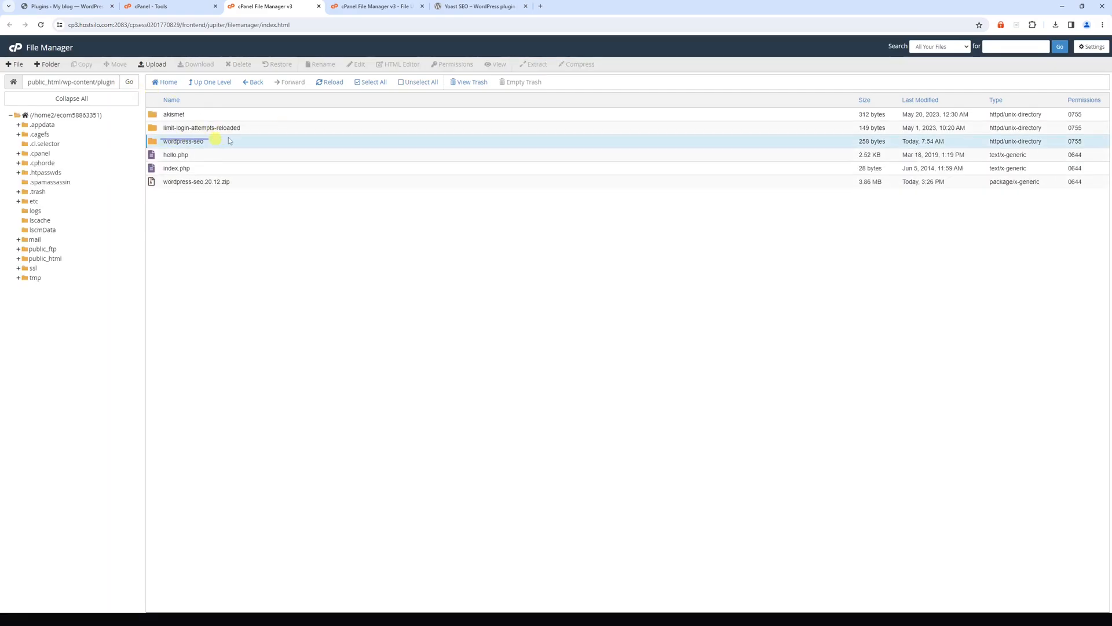
{"action": "left_click", "coordinate": [183, 140]}
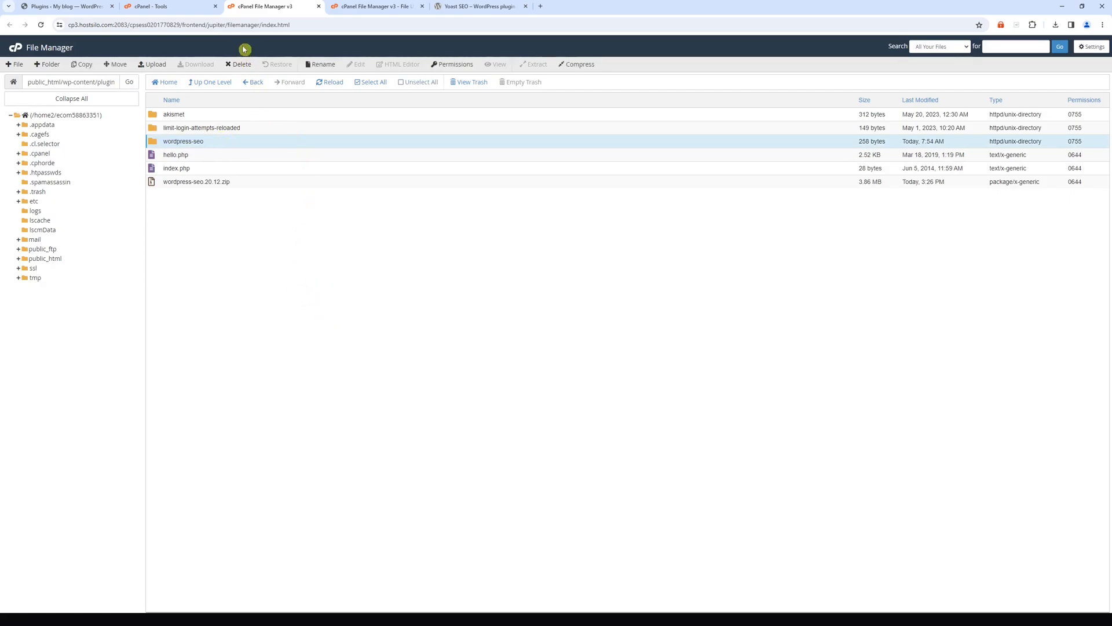
Activate Yoast SEO on the WordPress Plugins page and dismiss the activation notice.
{"action": "left_click", "coordinate": [64, 6]}
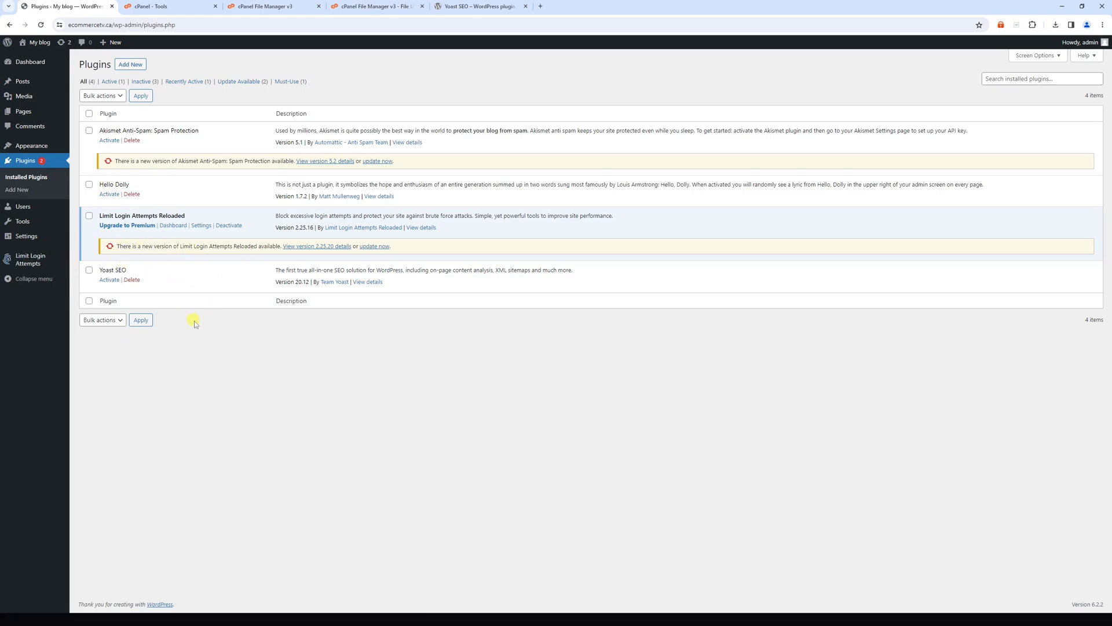
{"action": "mouse_move", "coordinate": [114, 285]}
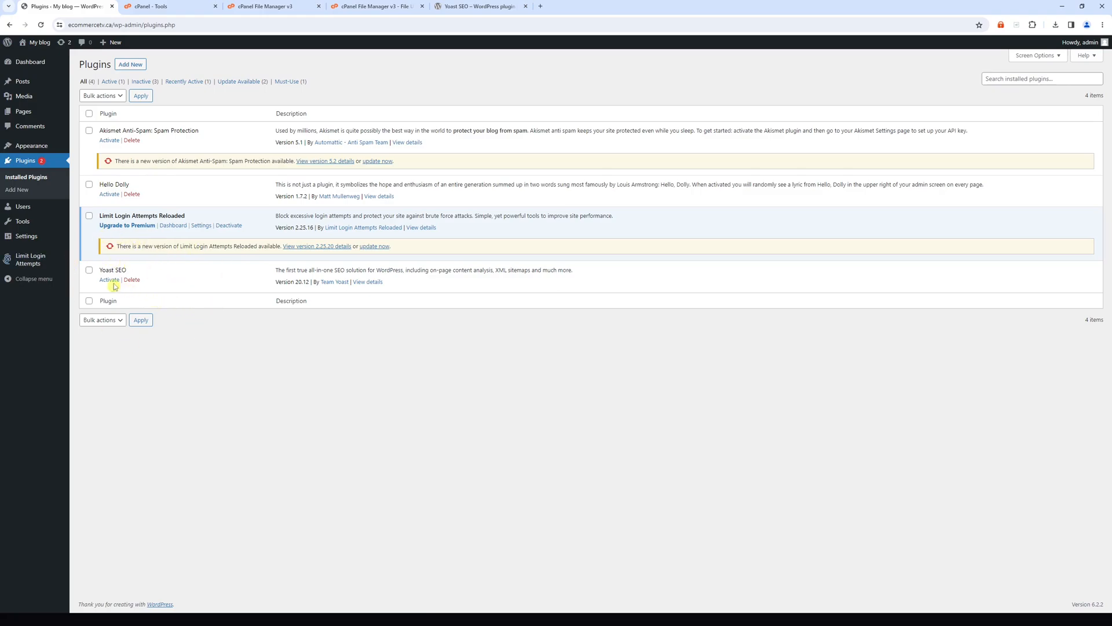
{"action": "left_click", "coordinate": [109, 282]}
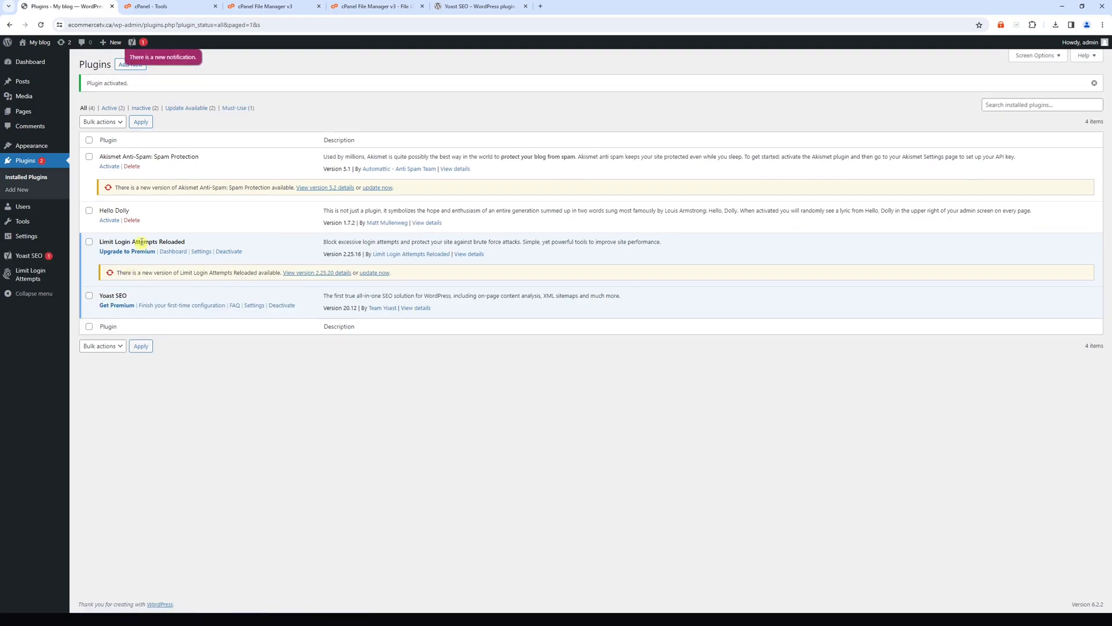
{"action": "left_click", "coordinate": [1094, 83]}
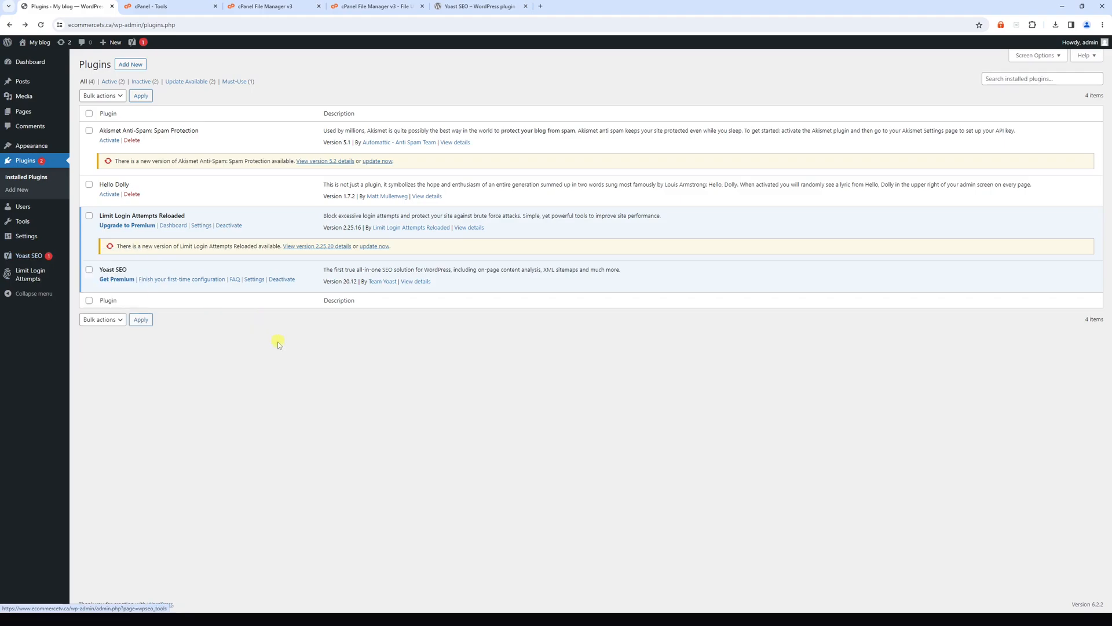
View the Yoast SEO General dashboard via the admin sidebar, then return to cPanel.
{"action": "left_click", "coordinate": [23, 256]}
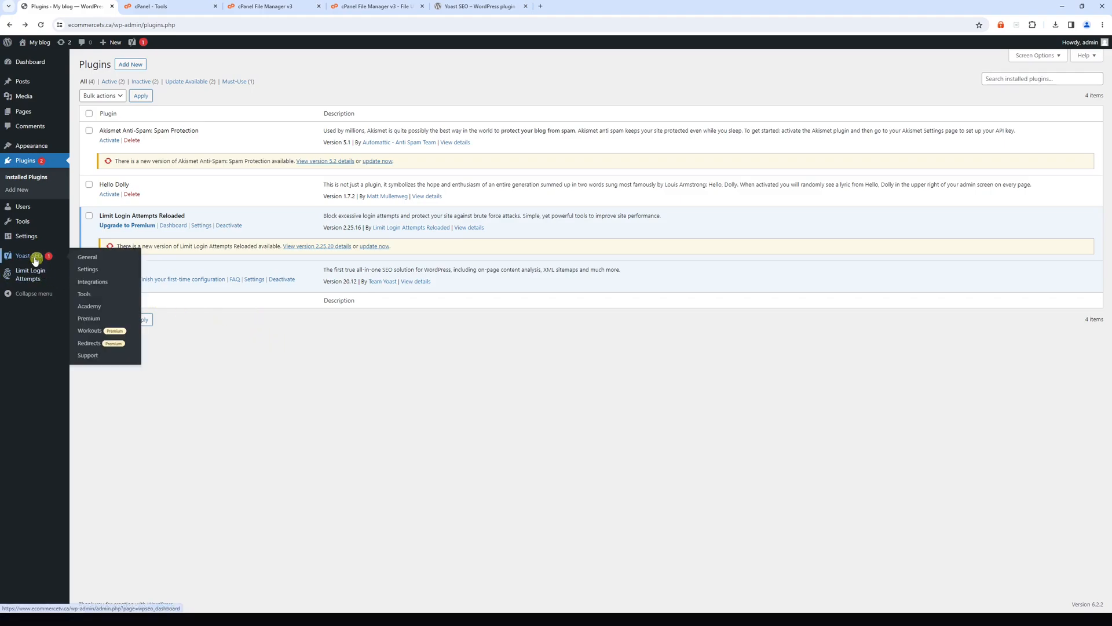
{"action": "left_click", "coordinate": [86, 257]}
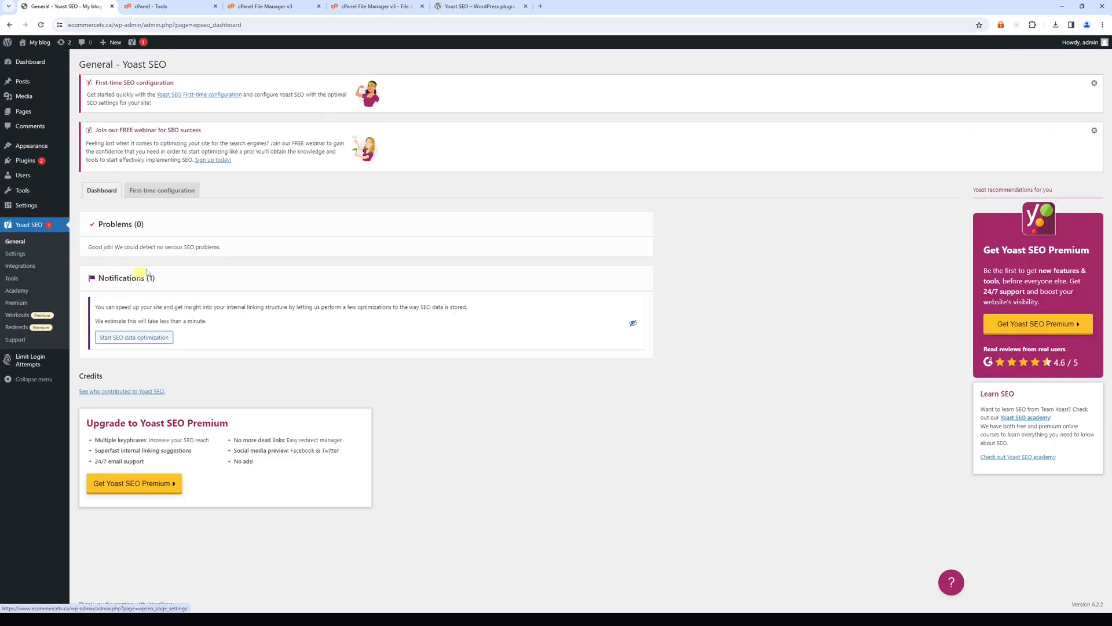
{"action": "mouse_move", "coordinate": [208, 260]}
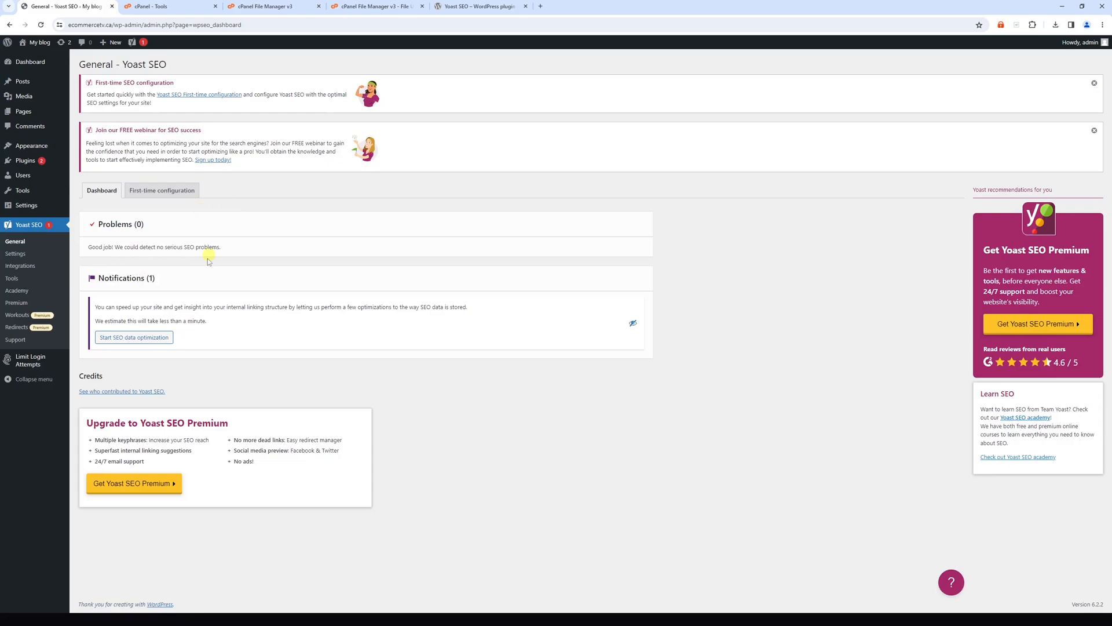
{"action": "mouse_move", "coordinate": [223, 98]}
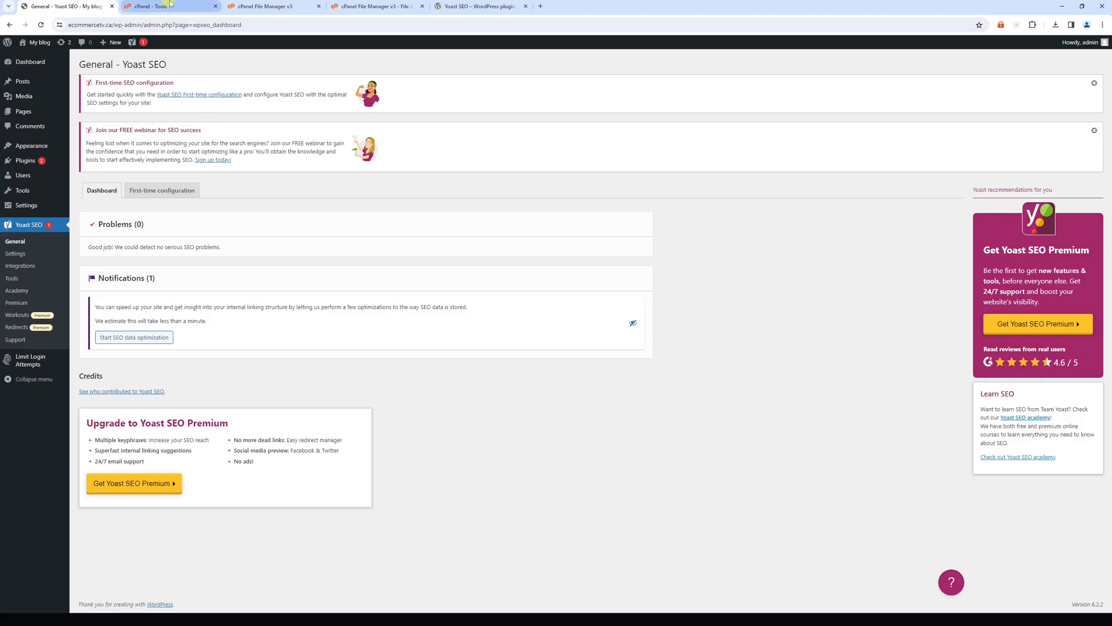
{"action": "left_click", "coordinate": [270, 6]}
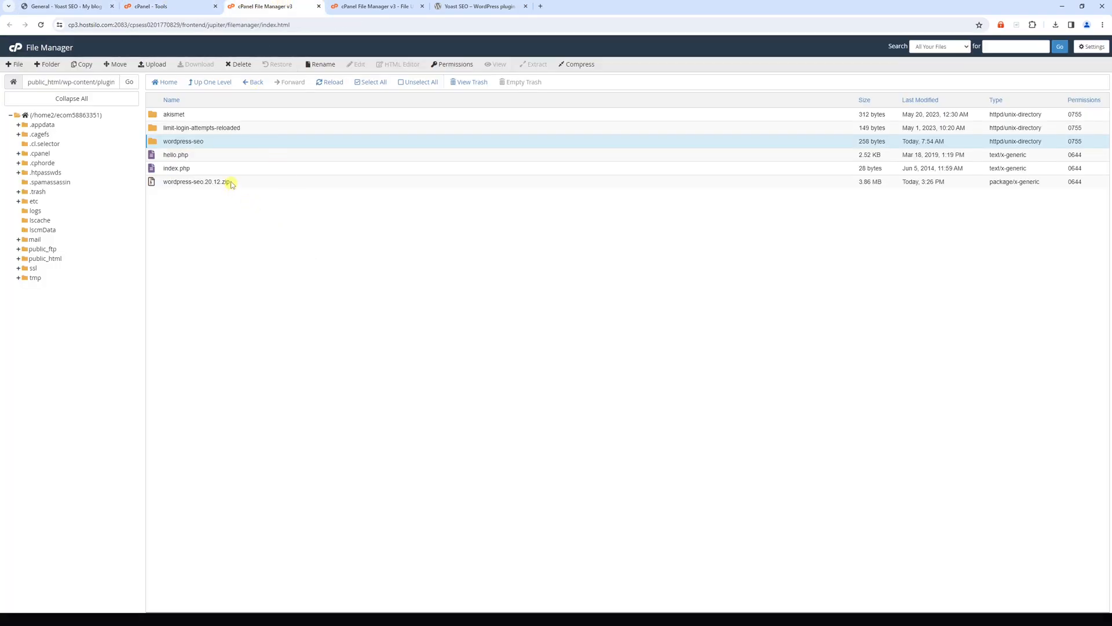
Delete wordpress-seo.20.12.zip permanently, skipping the trash, leaving only the wordpress-seo folder.
{"action": "right_click", "coordinate": [199, 181]}
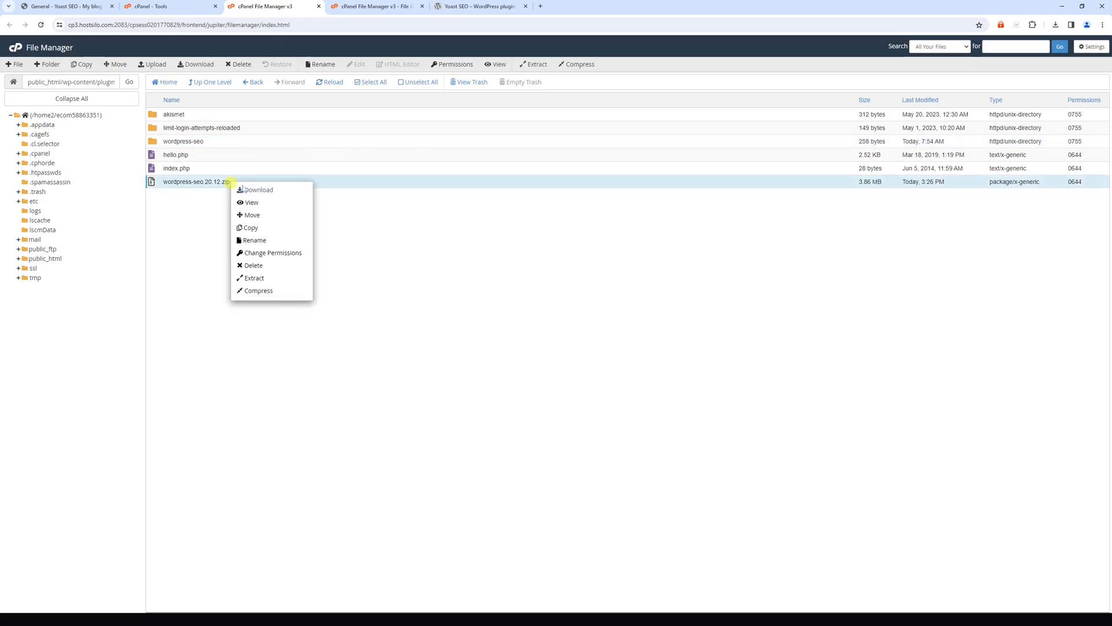
{"action": "mouse_move", "coordinate": [253, 265]}
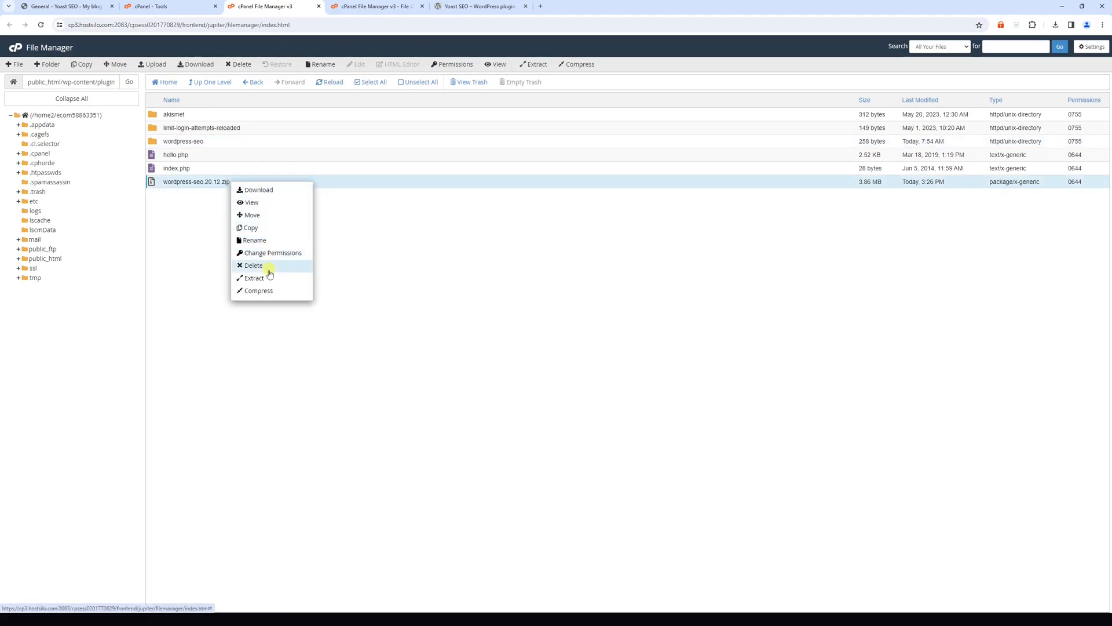
{"action": "left_click", "coordinate": [253, 265]}
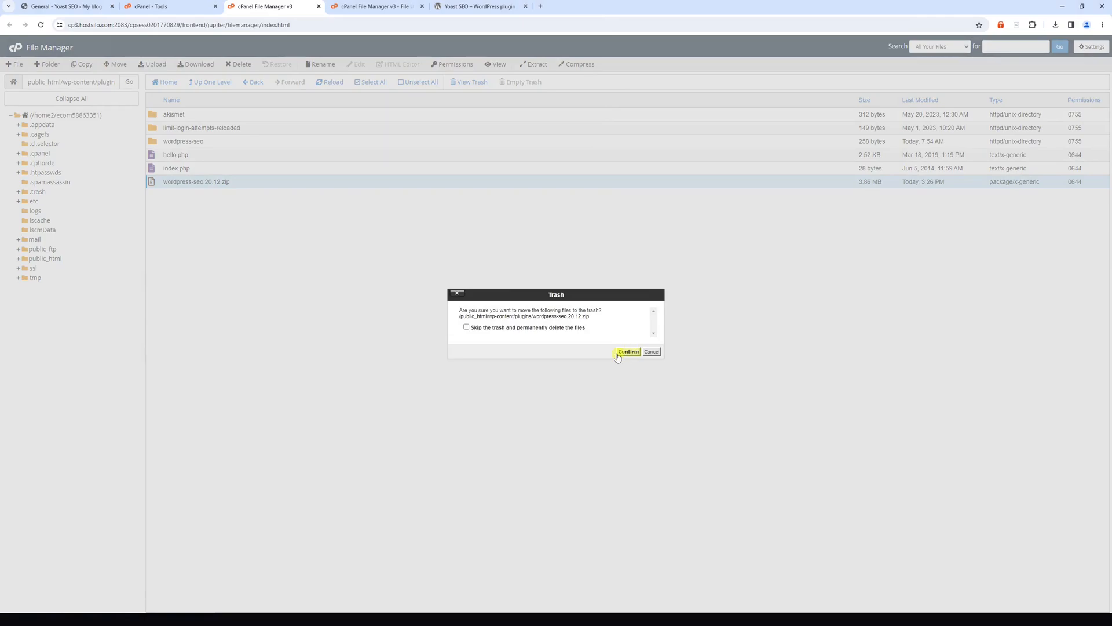
{"action": "left_click", "coordinate": [467, 327]}
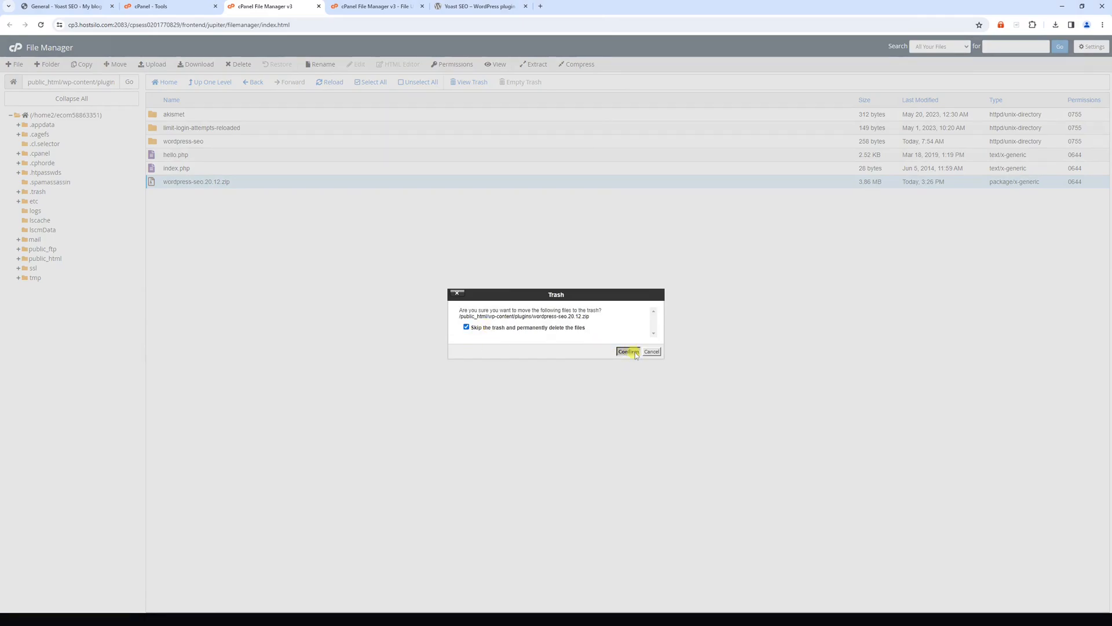
{"action": "left_click", "coordinate": [627, 351]}
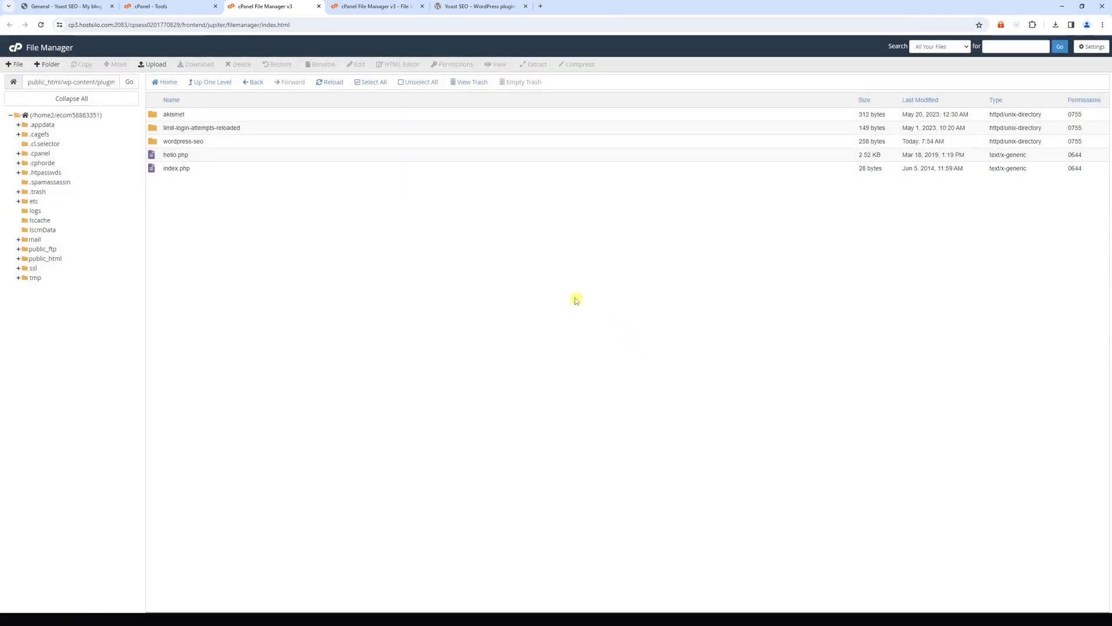